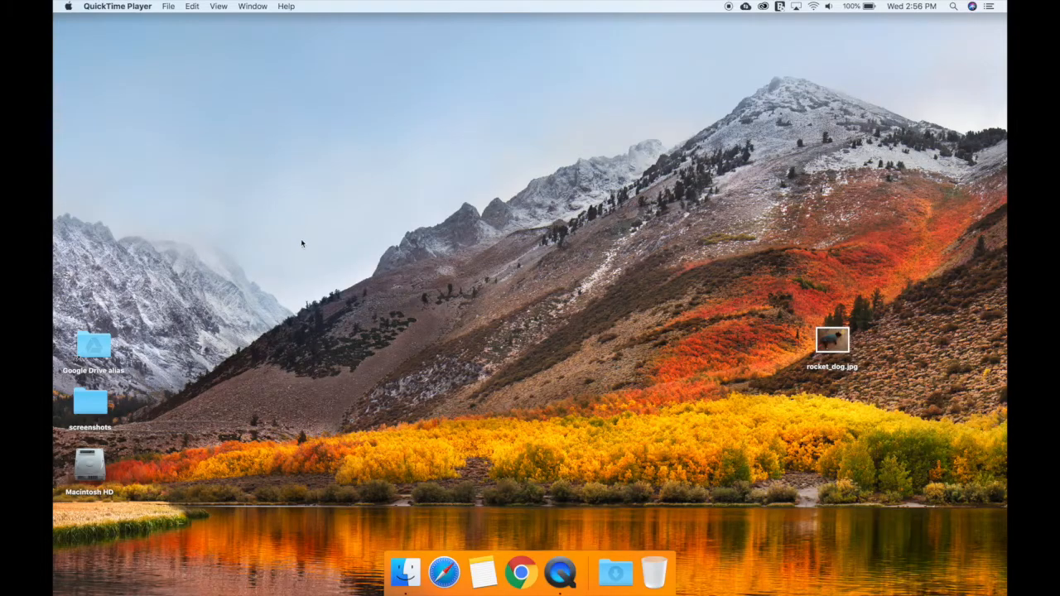
{"action": "mouse_move", "coordinate": [521, 572]}
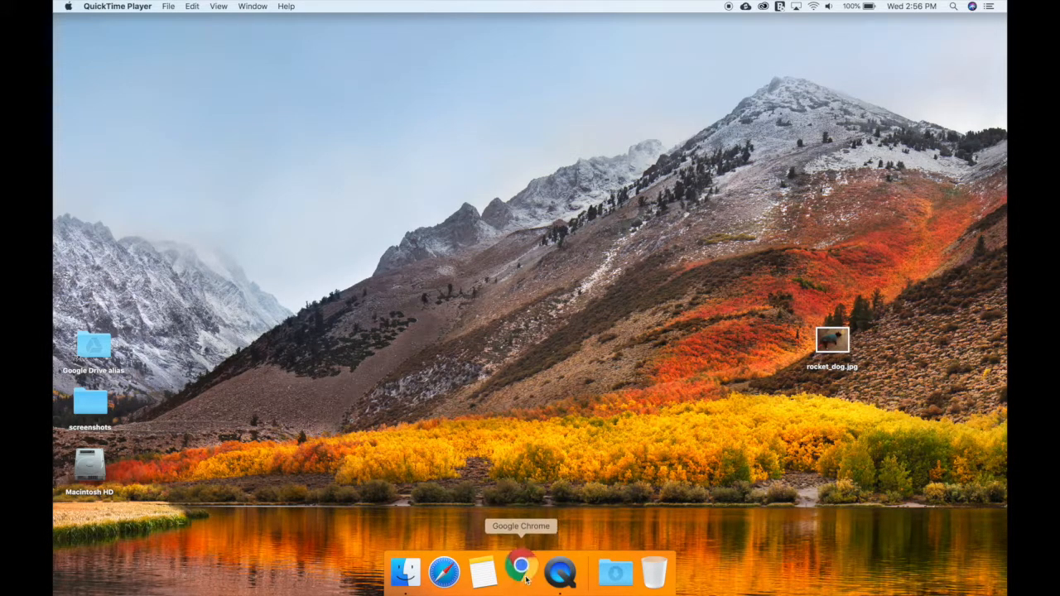
- Search 'cyberduck' in Chrome and download Cyberduck for Mac from cyberduck.io
{"action": "left_click", "coordinate": [521, 571]}
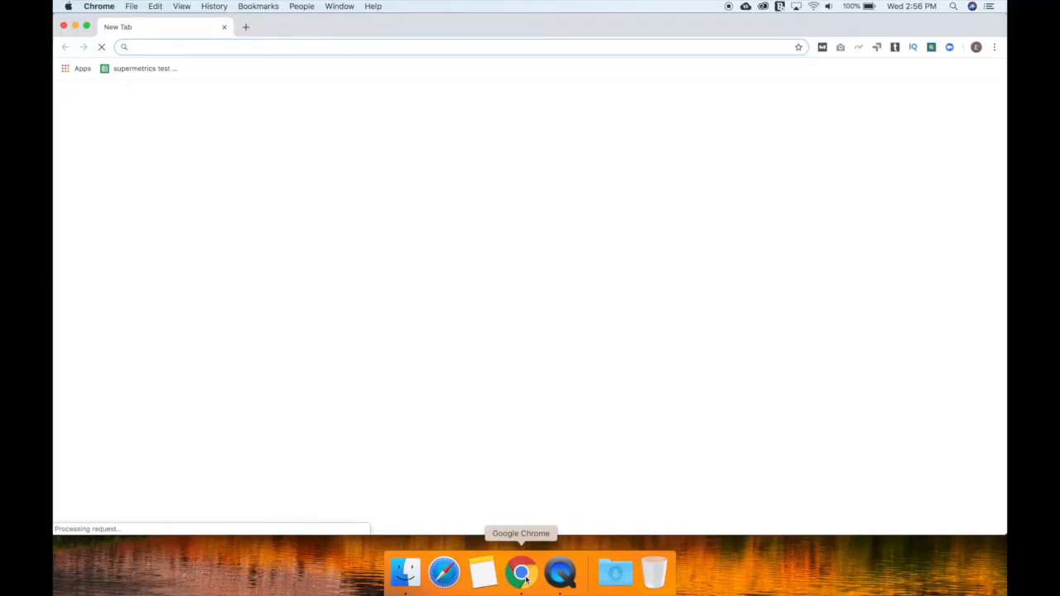
{"action": "type", "text": "c"}
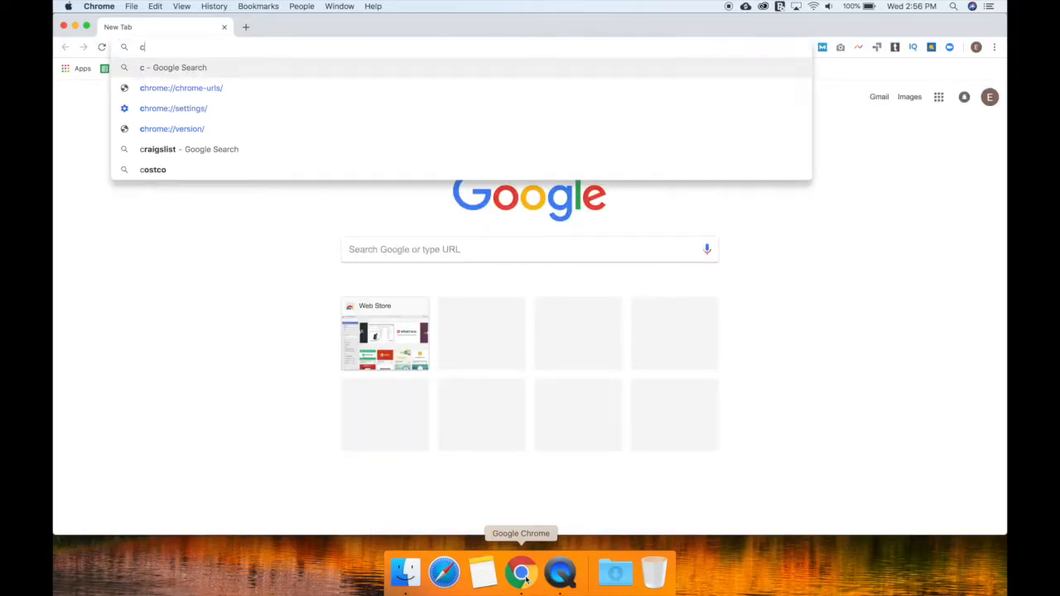
{"action": "type", "text": "yberd"}
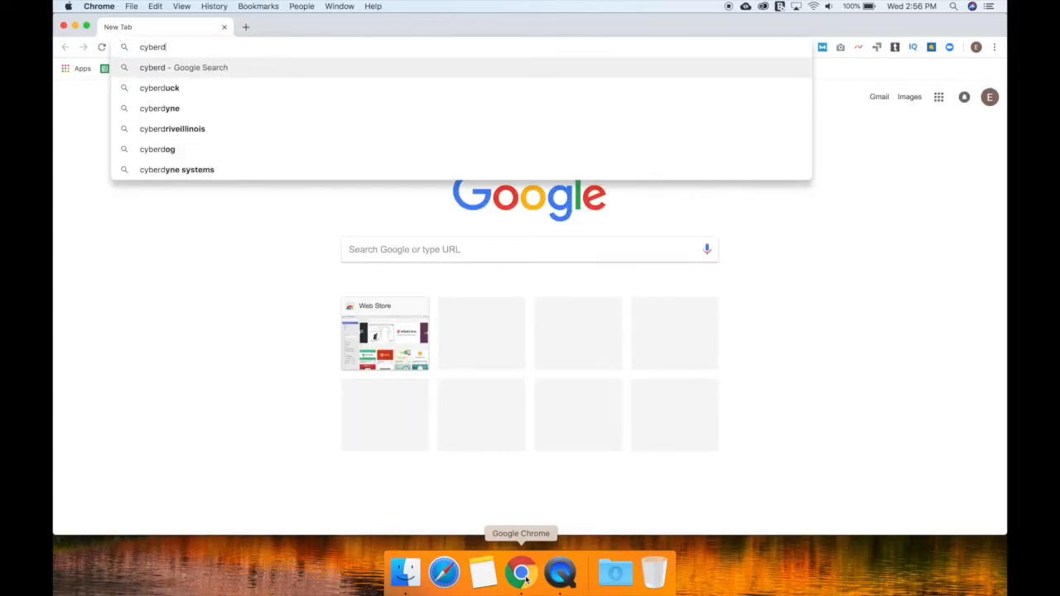
{"action": "type", "text": "uck.io"}
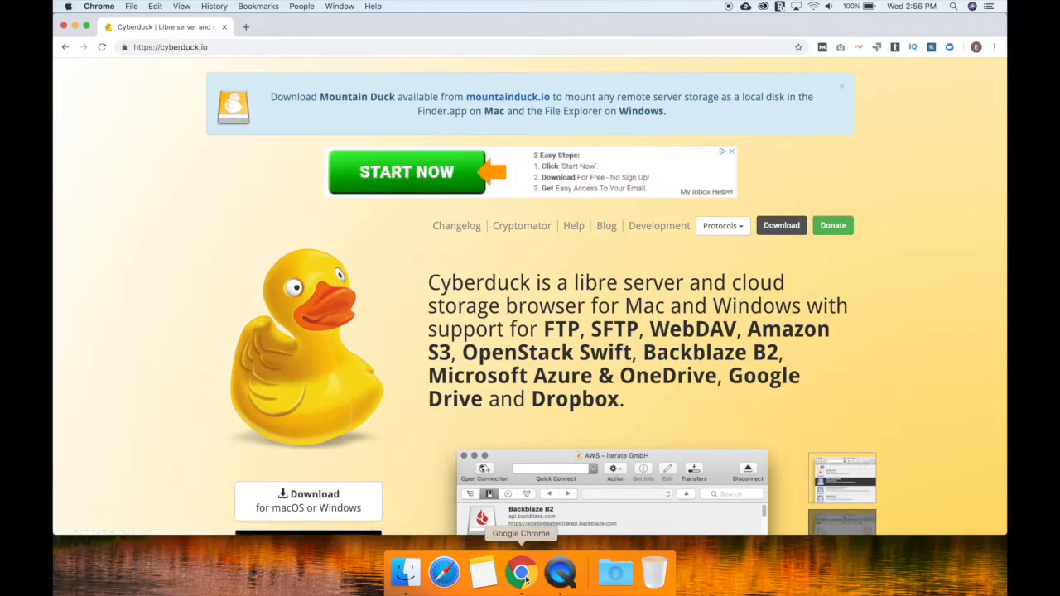
{"action": "mouse_move", "coordinate": [314, 500]}
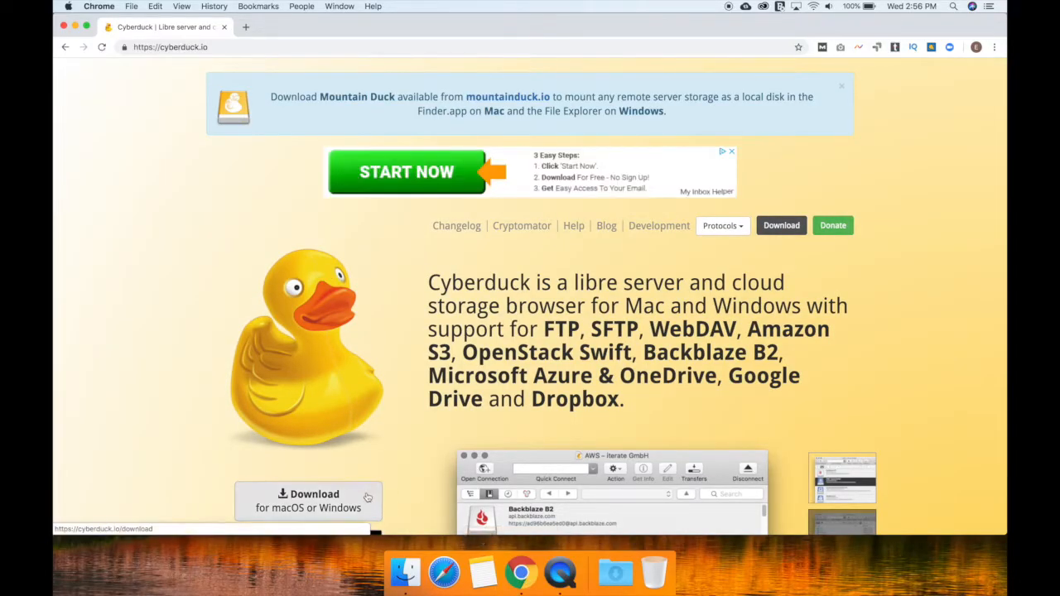
{"action": "left_click", "coordinate": [313, 500]}
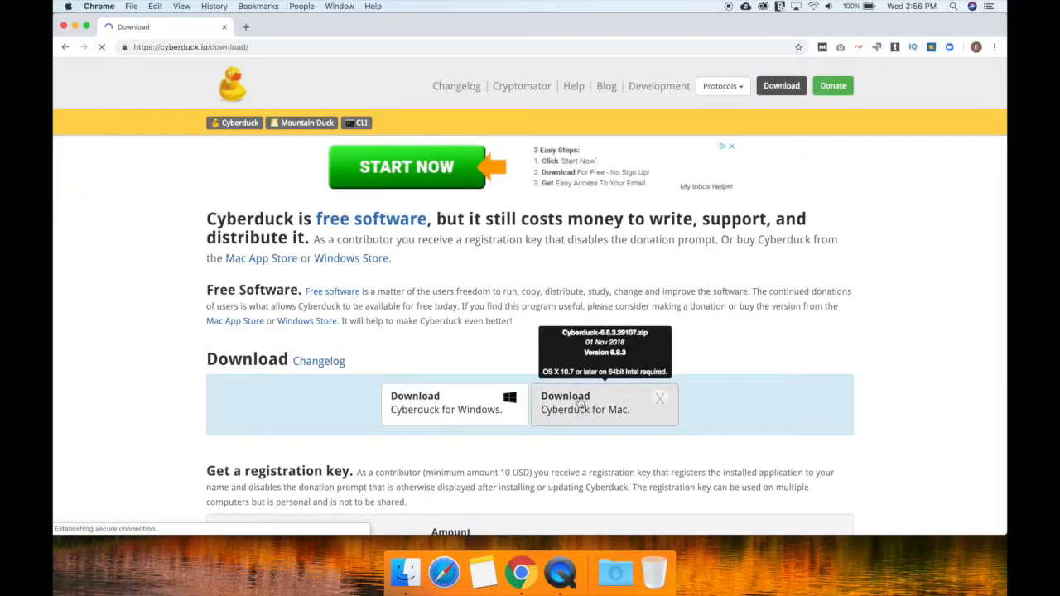
{"action": "left_click", "coordinate": [585, 403]}
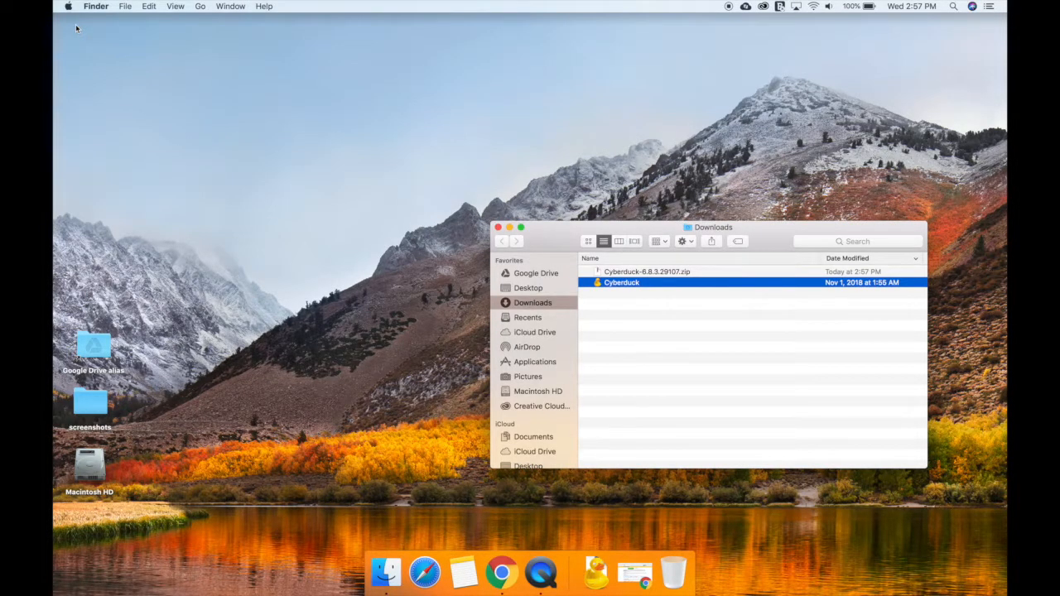
- Launch Cyberduck from the Finder Applications folder, confirming Open at the security prompt
{"action": "left_click", "coordinate": [89, 464]}
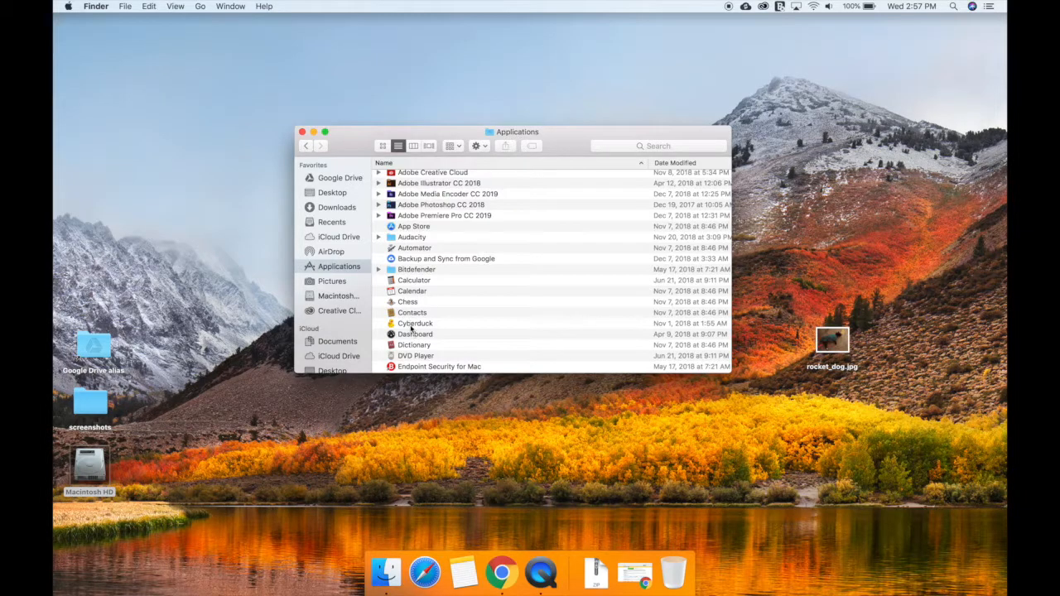
{"action": "left_click", "coordinate": [414, 323]}
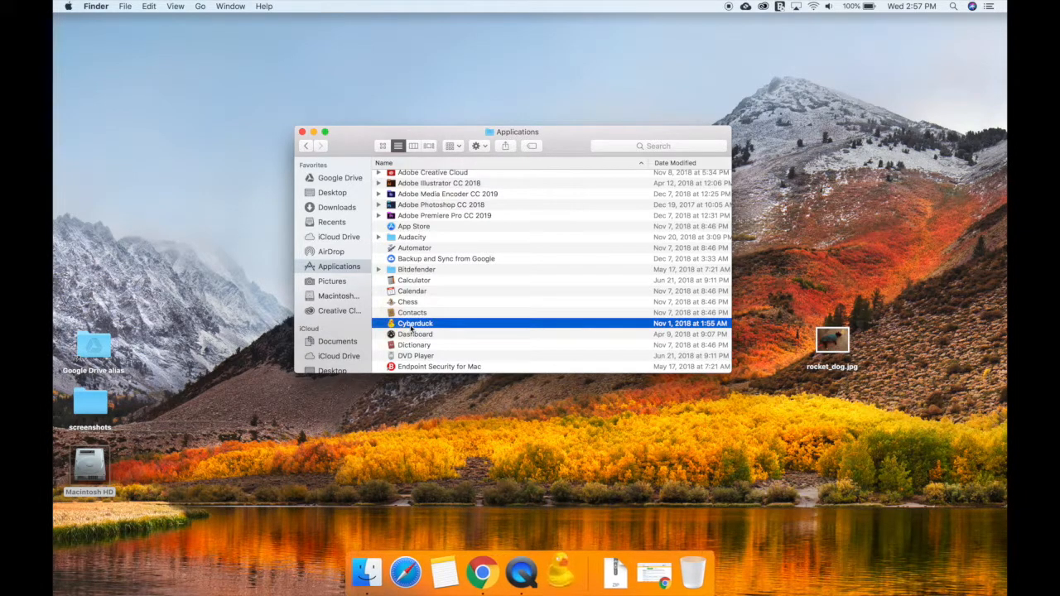
{"action": "double_click", "coordinate": [415, 323]}
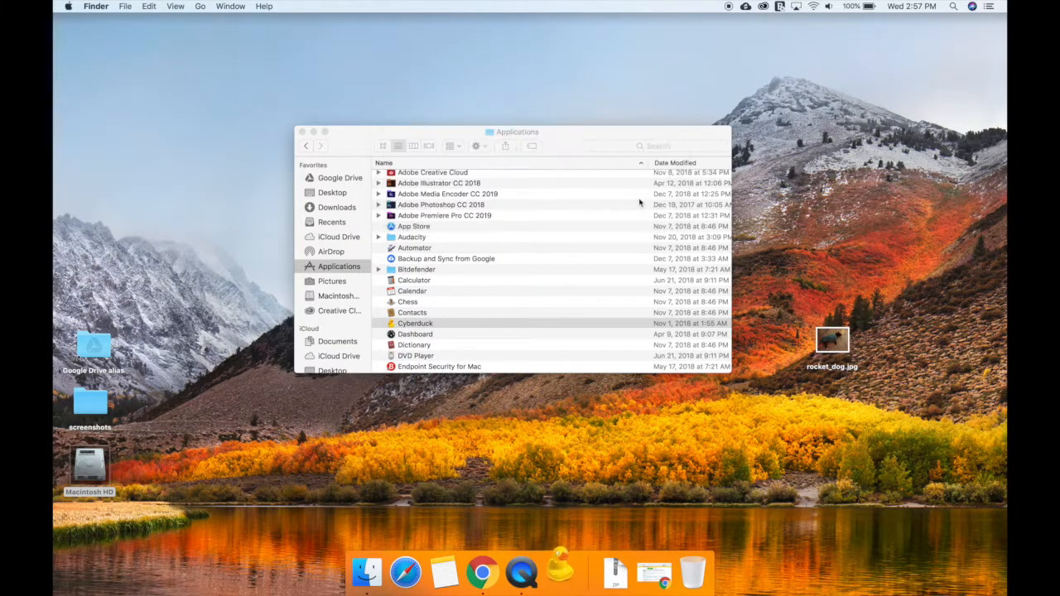
{"action": "left_click", "coordinate": [303, 132]}
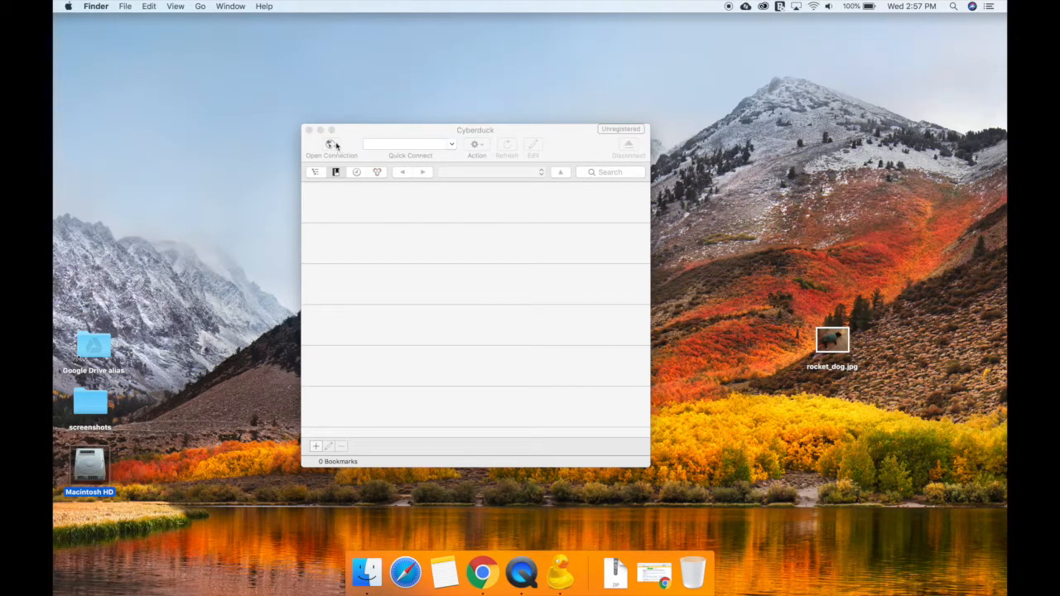
- Fill an FTP connection with server, username and password, and turn off Add to Keychain
{"action": "left_click", "coordinate": [331, 144]}
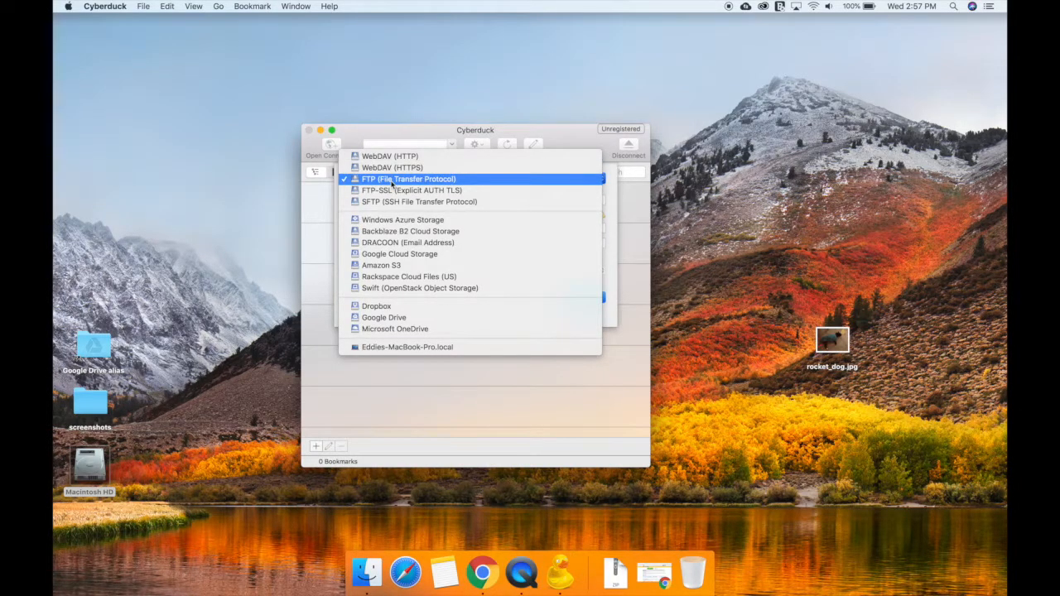
{"action": "left_click", "coordinate": [409, 178]}
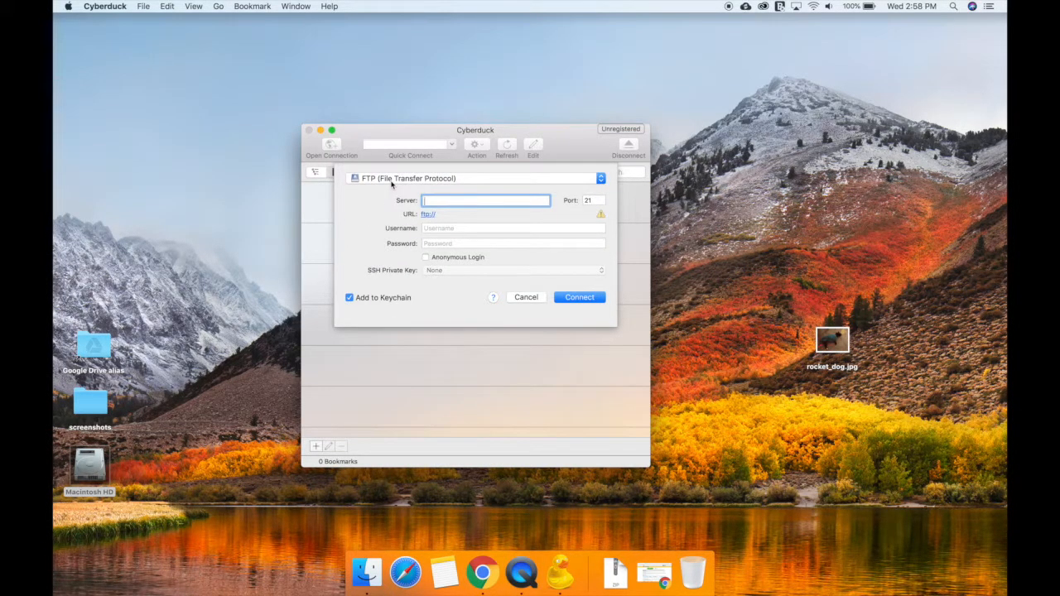
{"action": "type", "text": "f"}
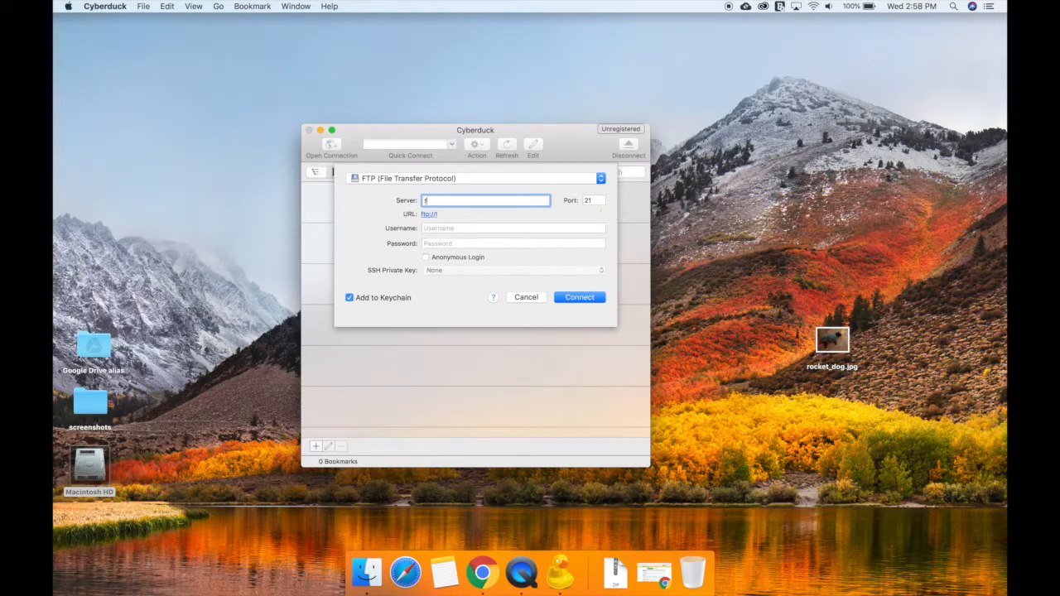
{"action": "type", "text": "ast-banana.exavault.com"}
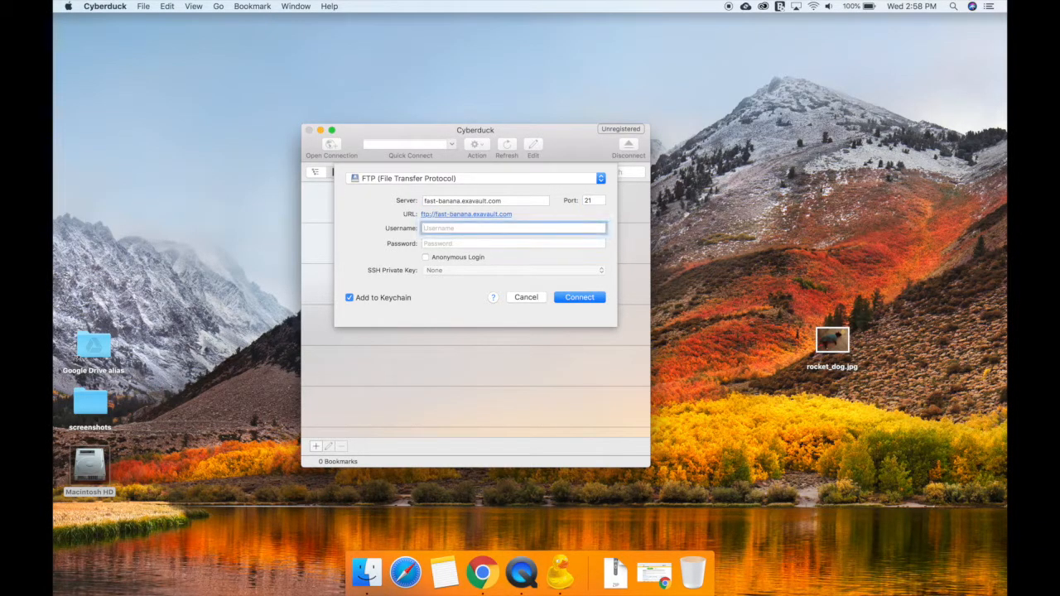
{"action": "type", "text": "fast-banana"}
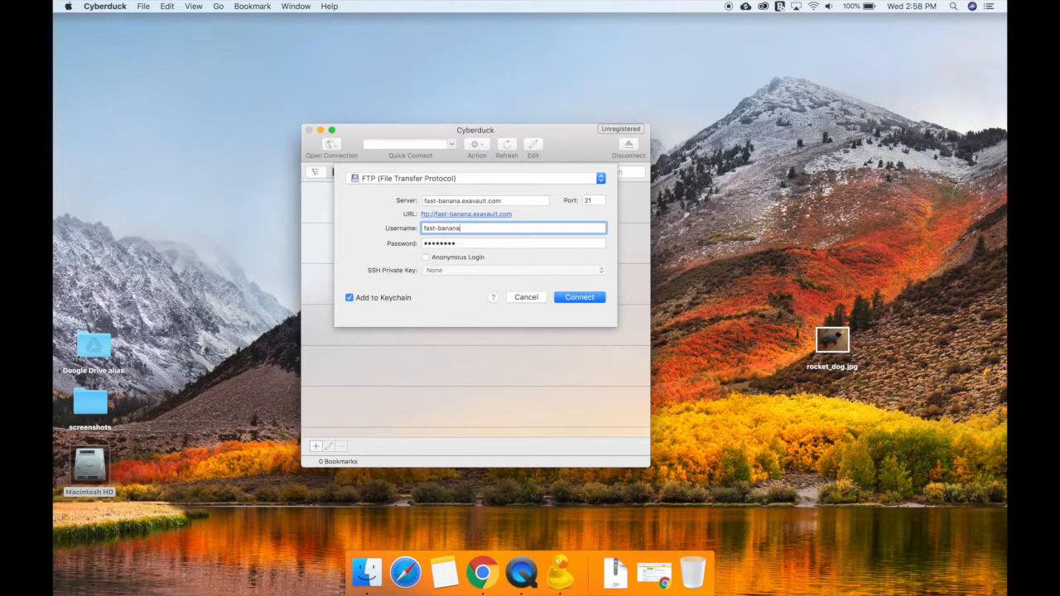
{"action": "left_click", "coordinate": [513, 242]}
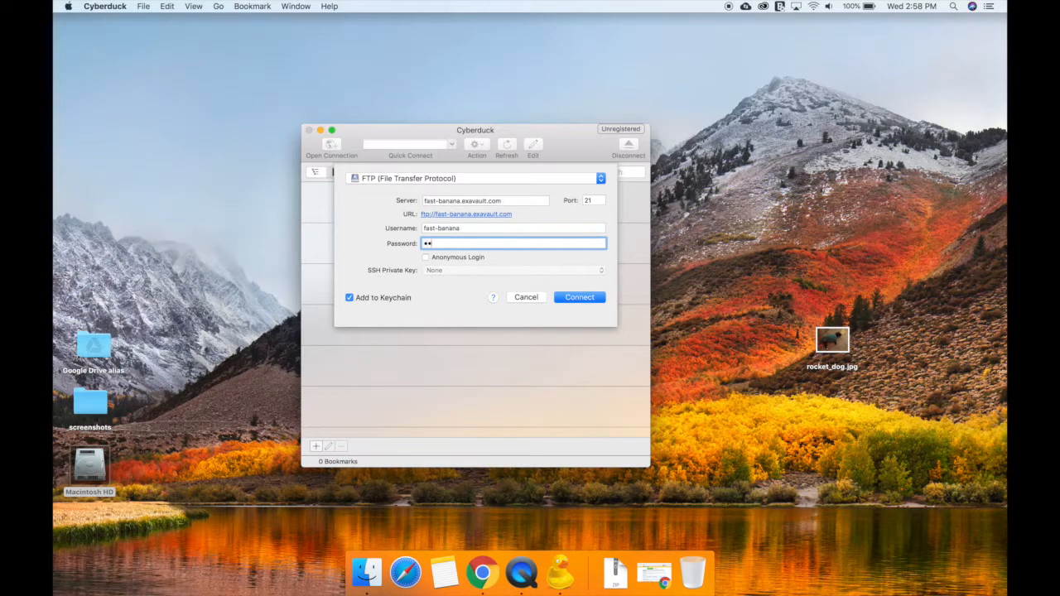
{"action": "type", "text": "••••"}
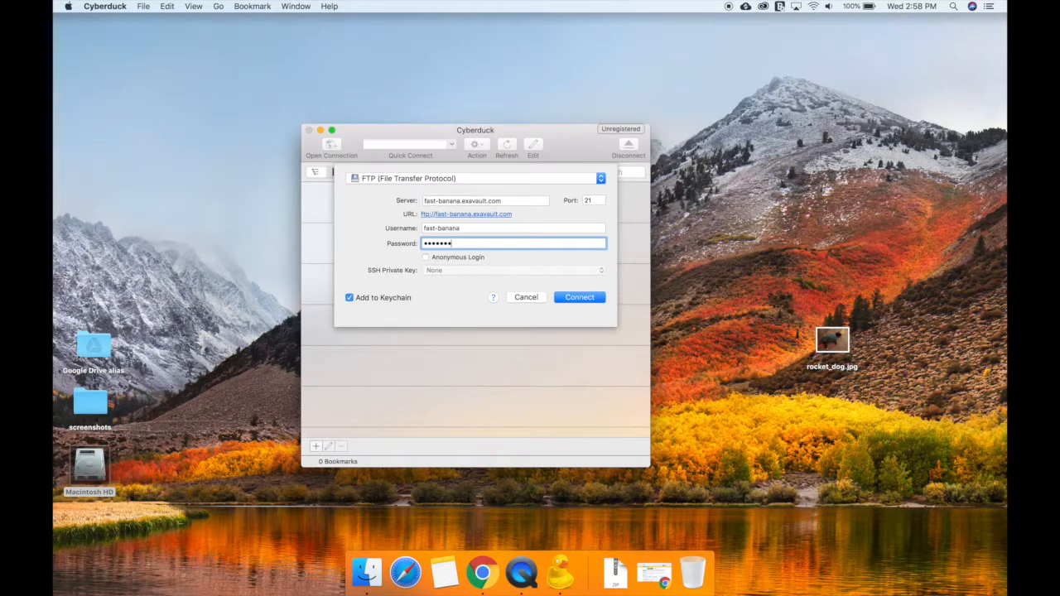
{"action": "type", "text": "••"}
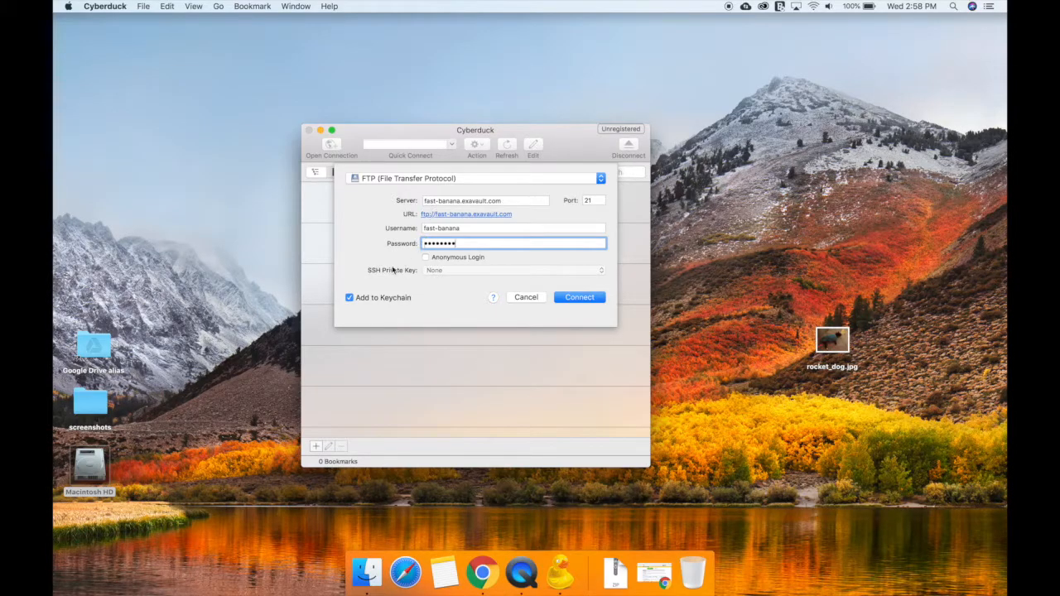
{"action": "left_click", "coordinate": [349, 297]}
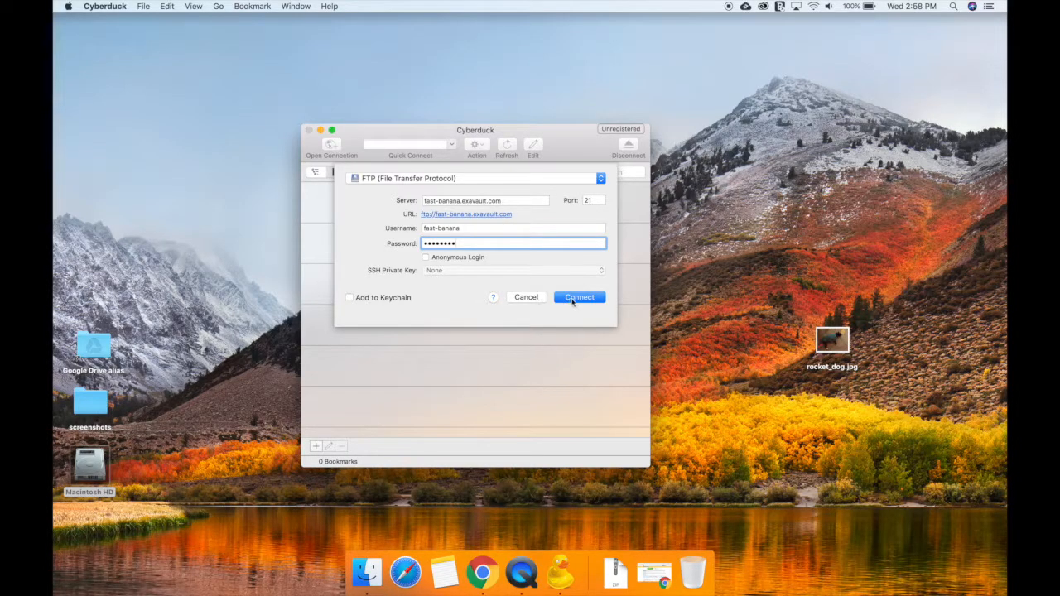
- Connect to the server, showing the 46-item remote root directory
{"action": "left_click", "coordinate": [579, 297]}
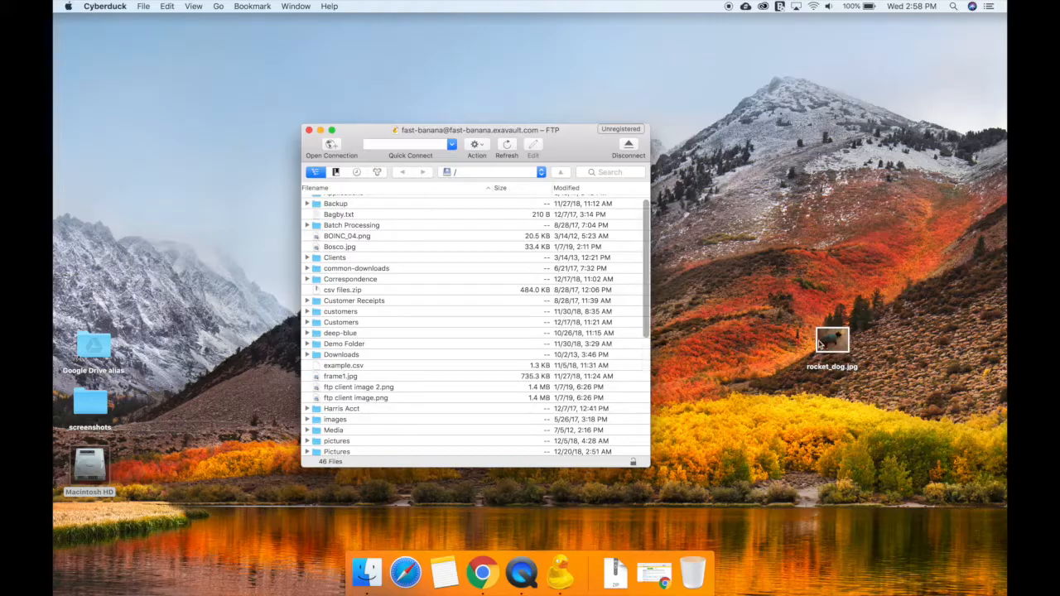
- Drop rocket_dog.jpg from the desktop into the server's root directory
{"action": "left_click", "coordinate": [832, 339]}
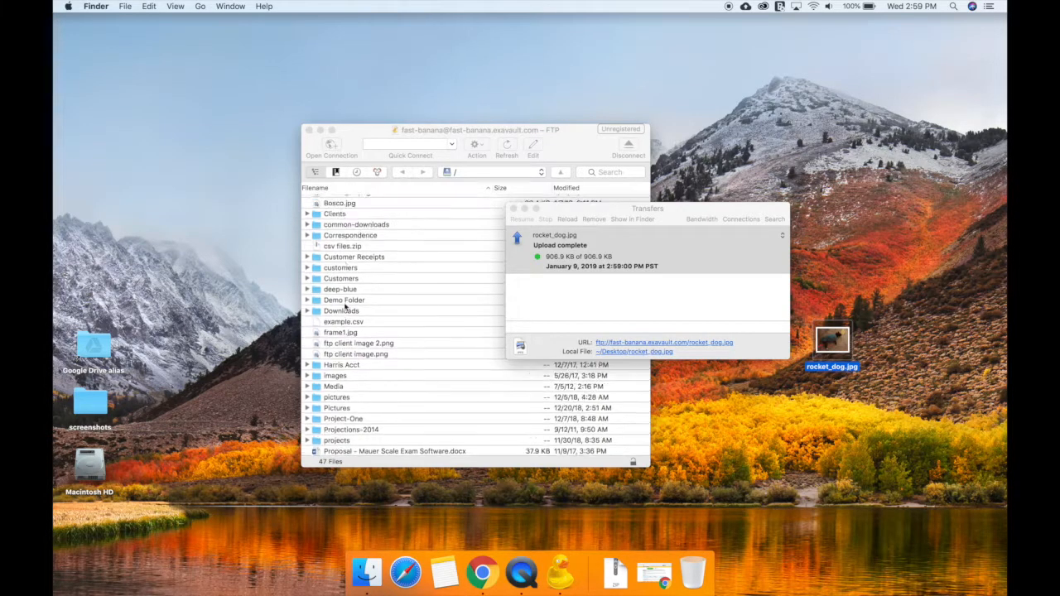
{"action": "scroll", "scroll_direction": "up", "scroll_amount": 3}
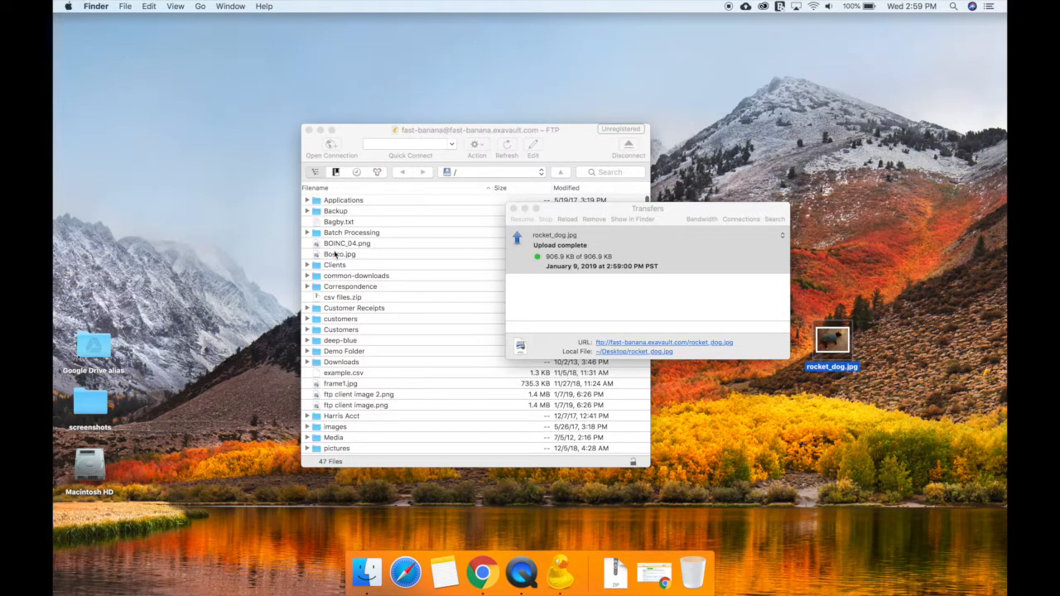
- Drag Bosco.jpg from the server listing onto the desktop
{"action": "left_click", "coordinate": [340, 254]}
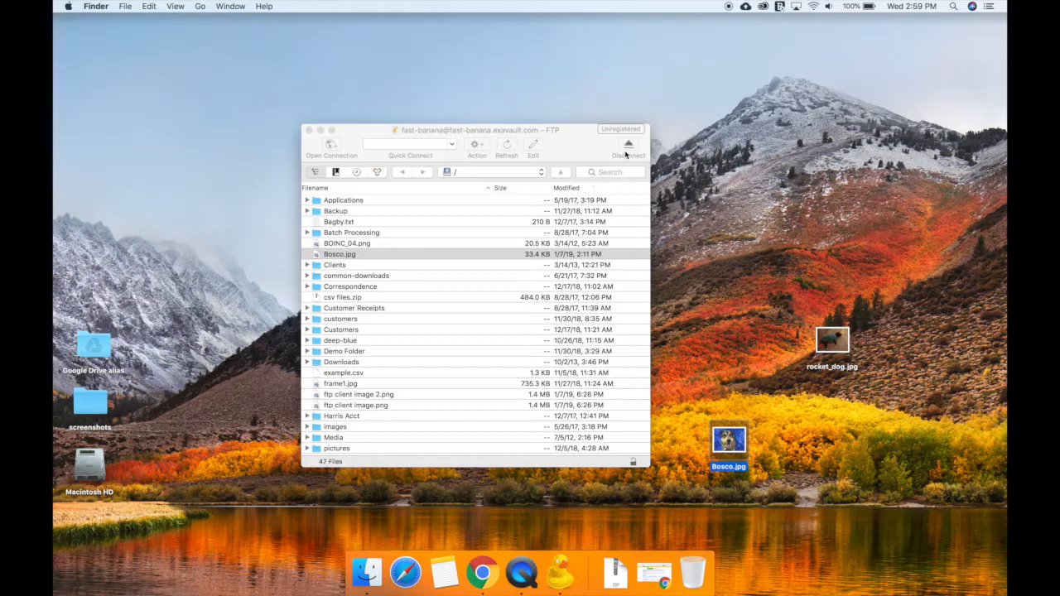
{"action": "left_click", "coordinate": [339, 255]}
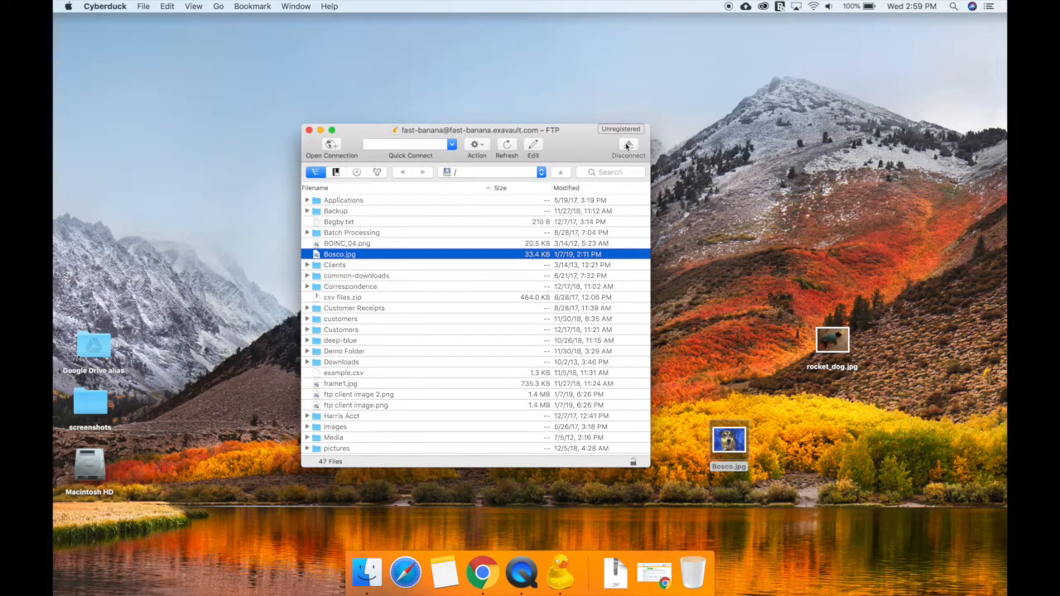